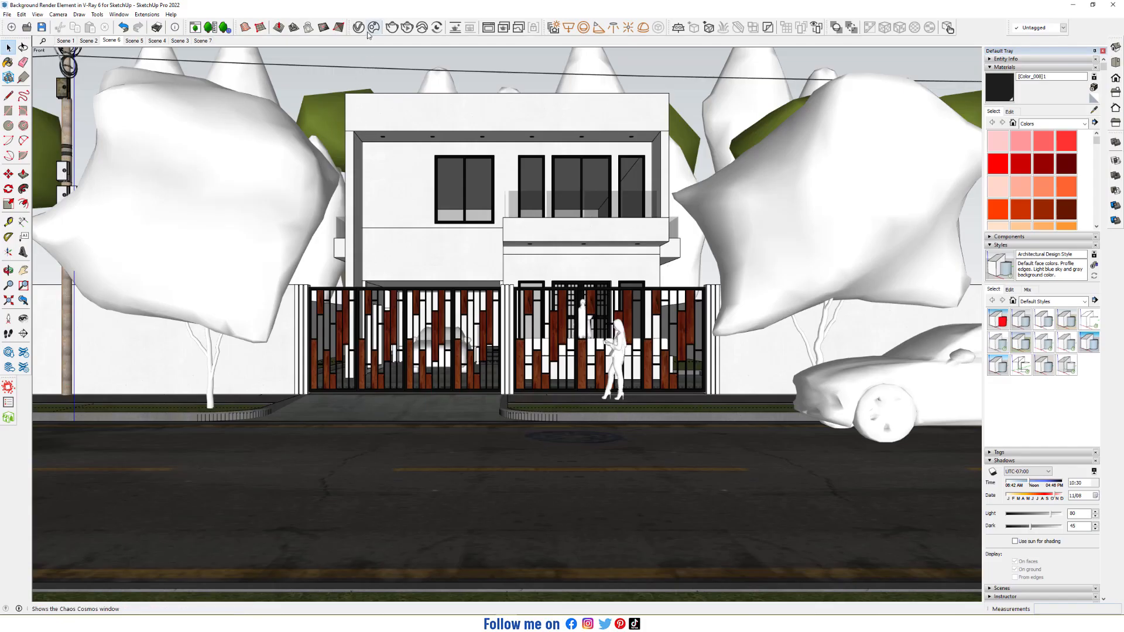
# - Open the V-Ray Asset Editor and show the list of render element types
pyautogui.click(361, 27)
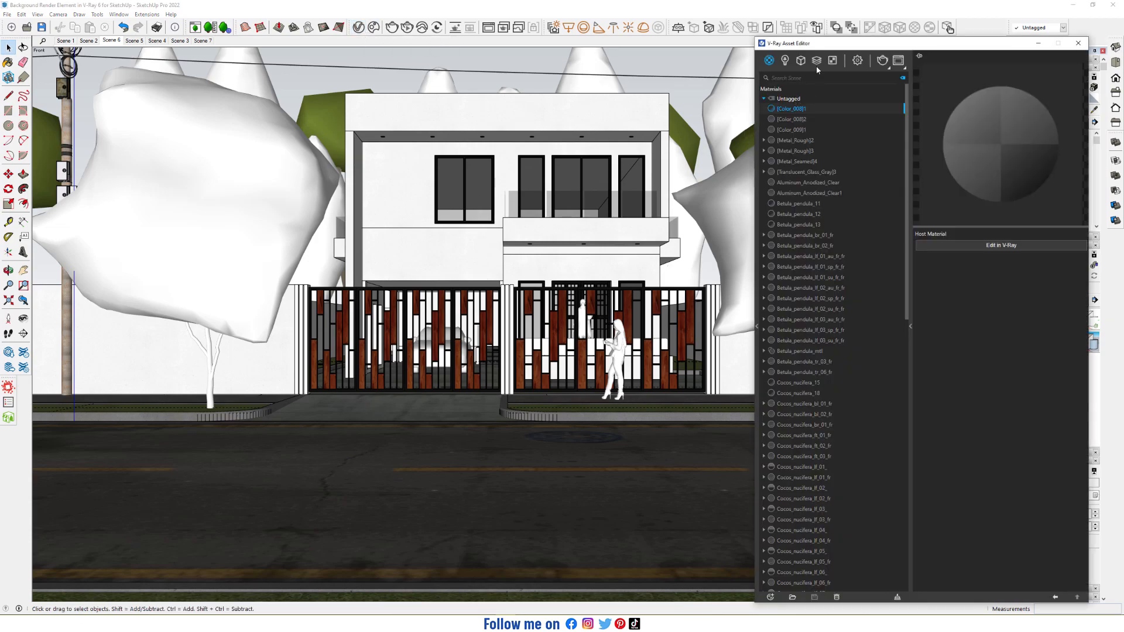
pyautogui.click(816, 61)
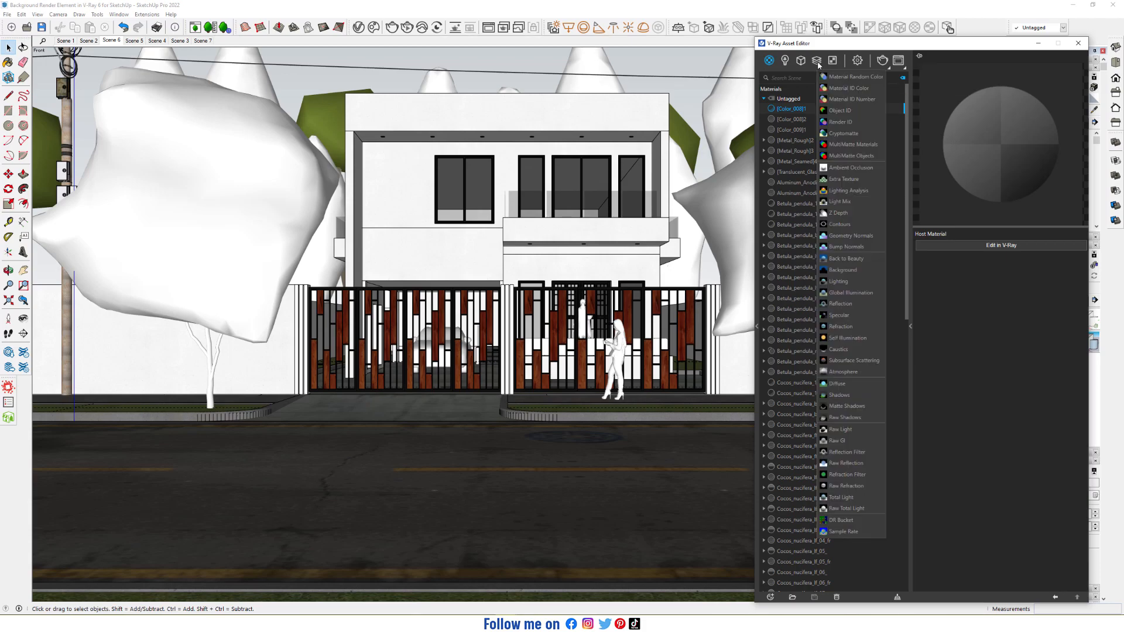
pyautogui.moveTo(843, 134)
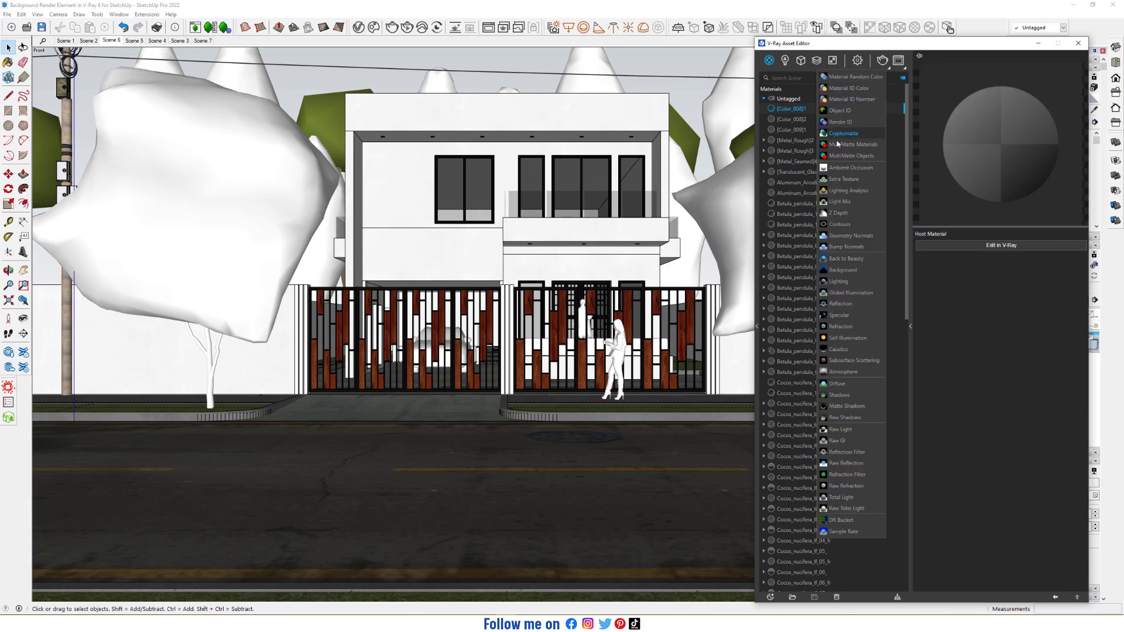
pyautogui.moveTo(839, 213)
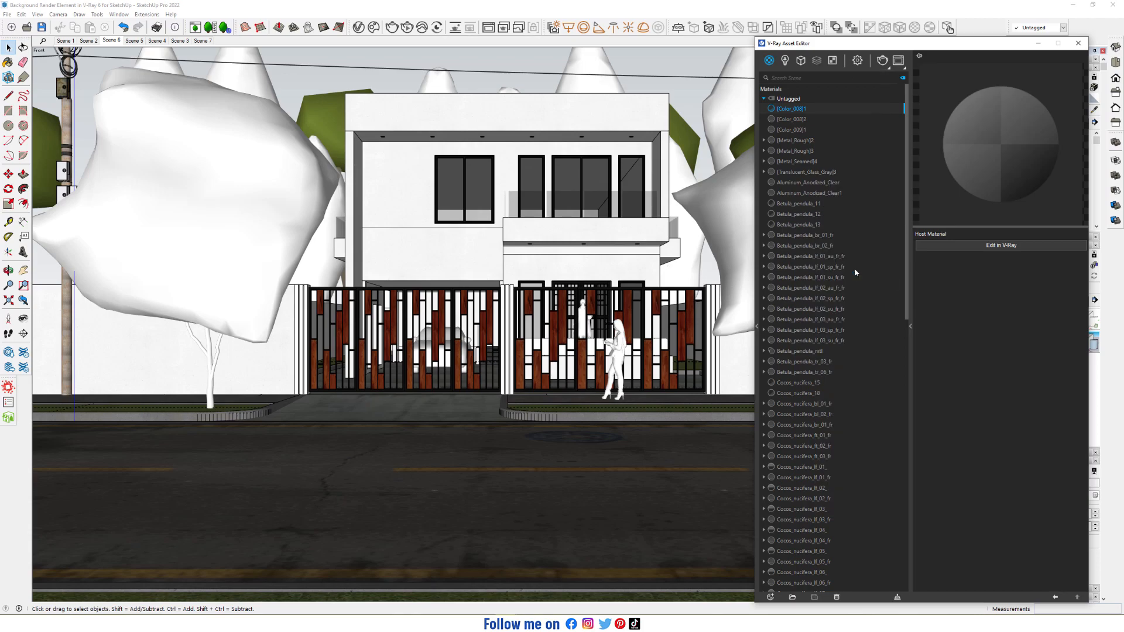
# - Add a Background render element from the Render Elements list
pyautogui.click(815, 60)
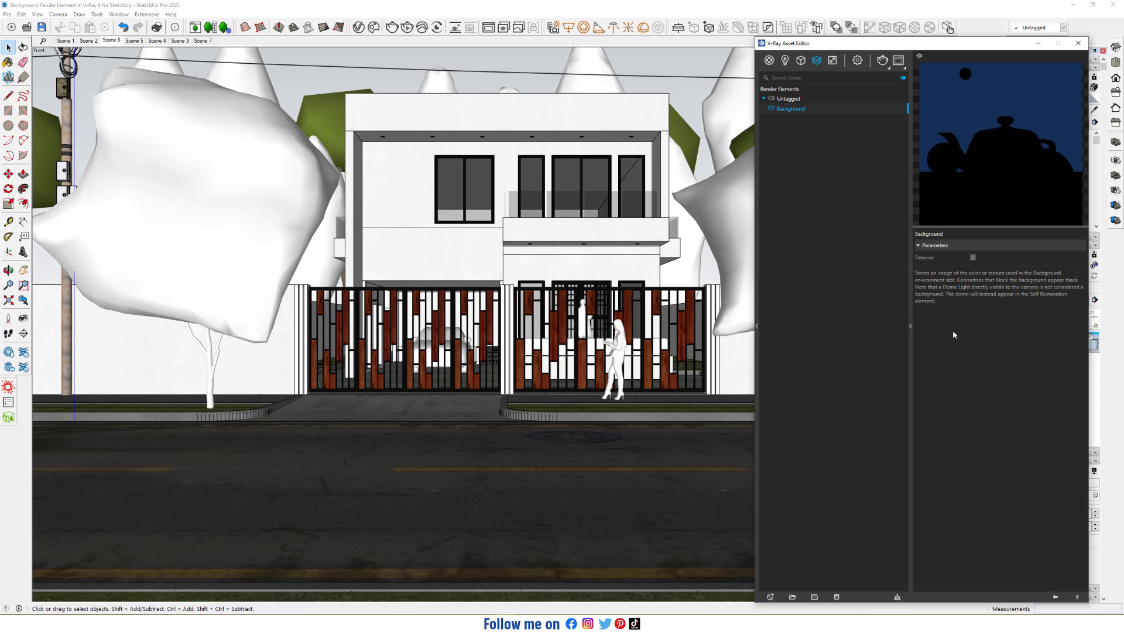
pyautogui.moveTo(941, 281)
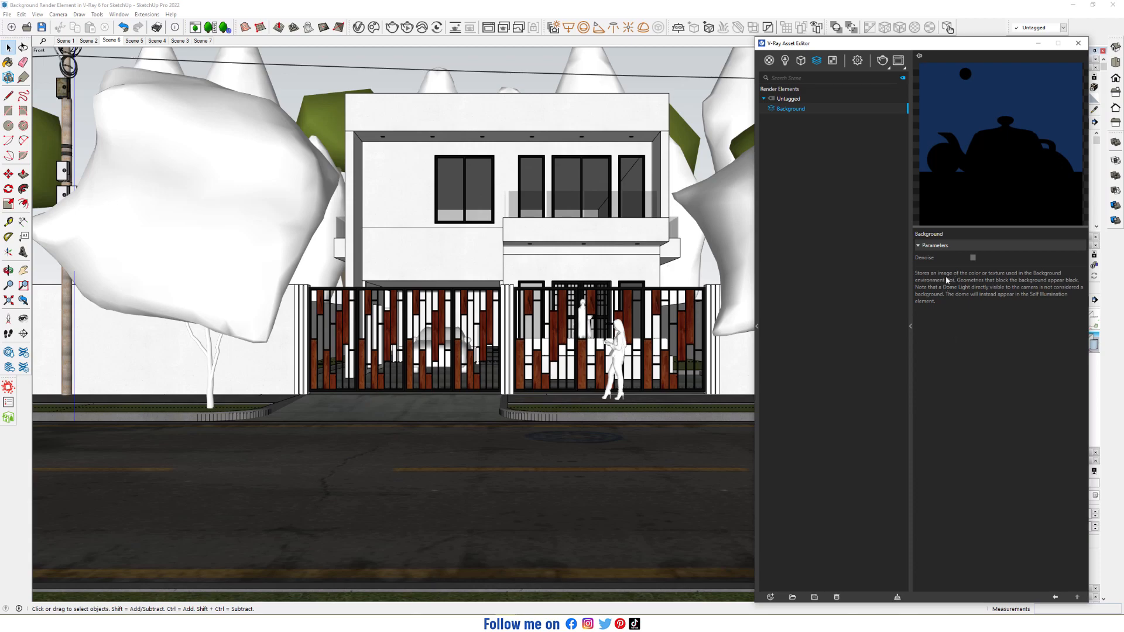
pyautogui.moveTo(1002, 278)
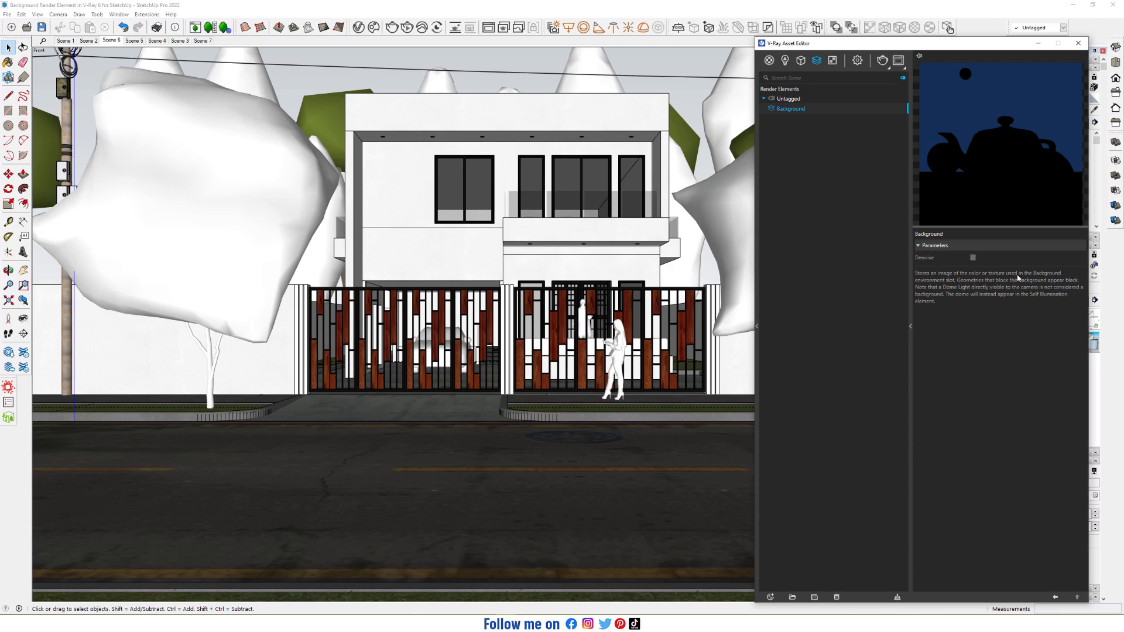
pyautogui.moveTo(972, 284)
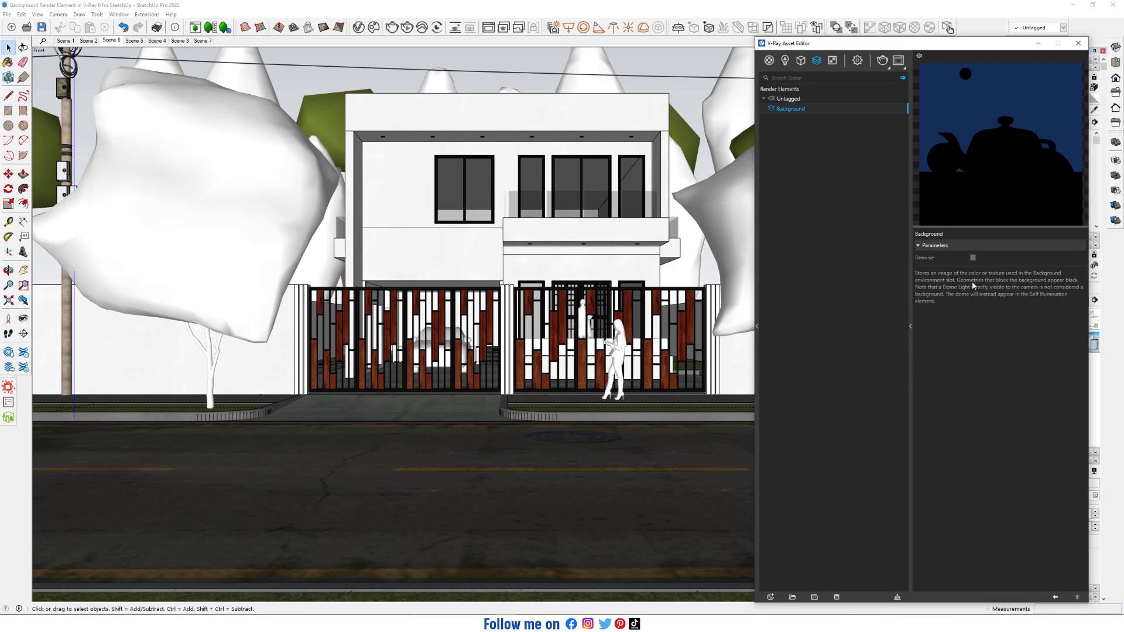
pyautogui.moveTo(1011, 285)
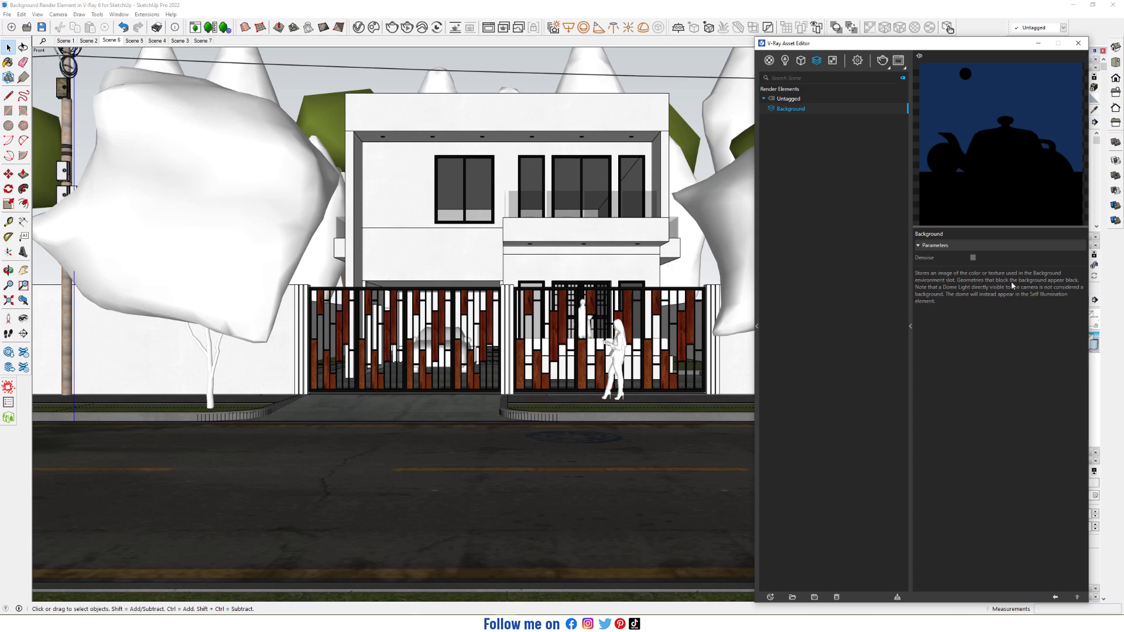
pyautogui.moveTo(950, 295)
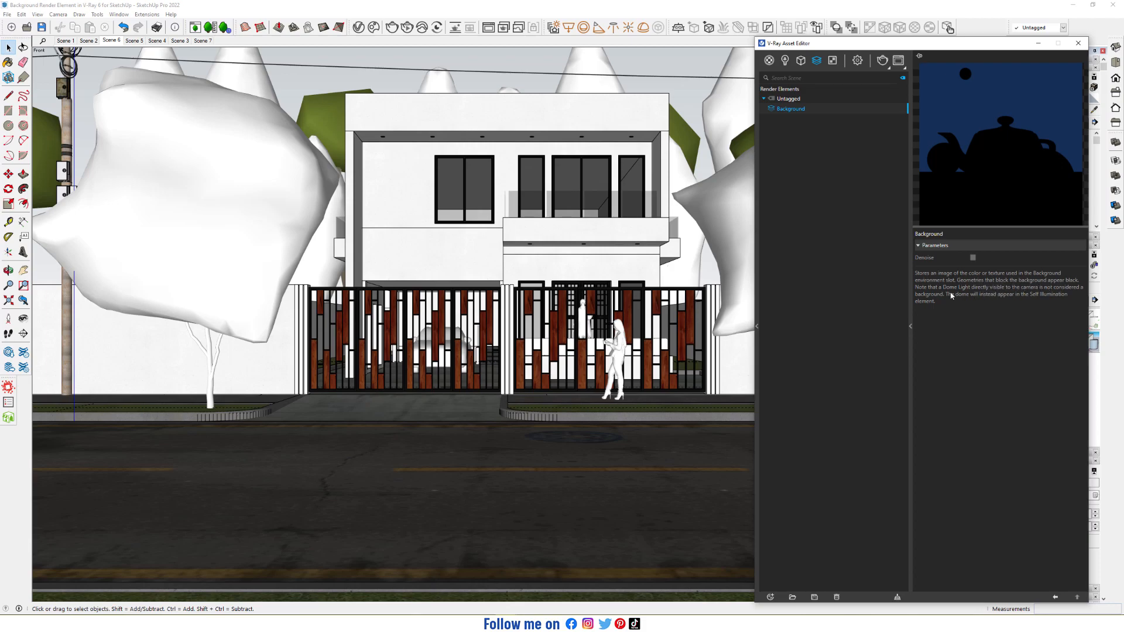
pyautogui.moveTo(998, 295)
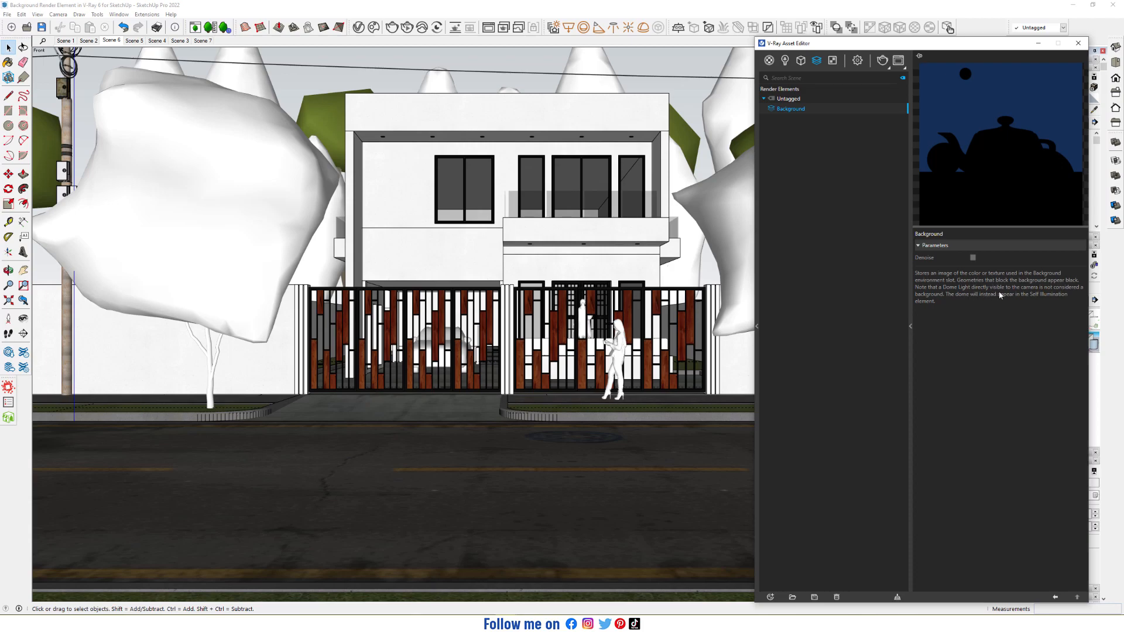
pyautogui.moveTo(1076, 295)
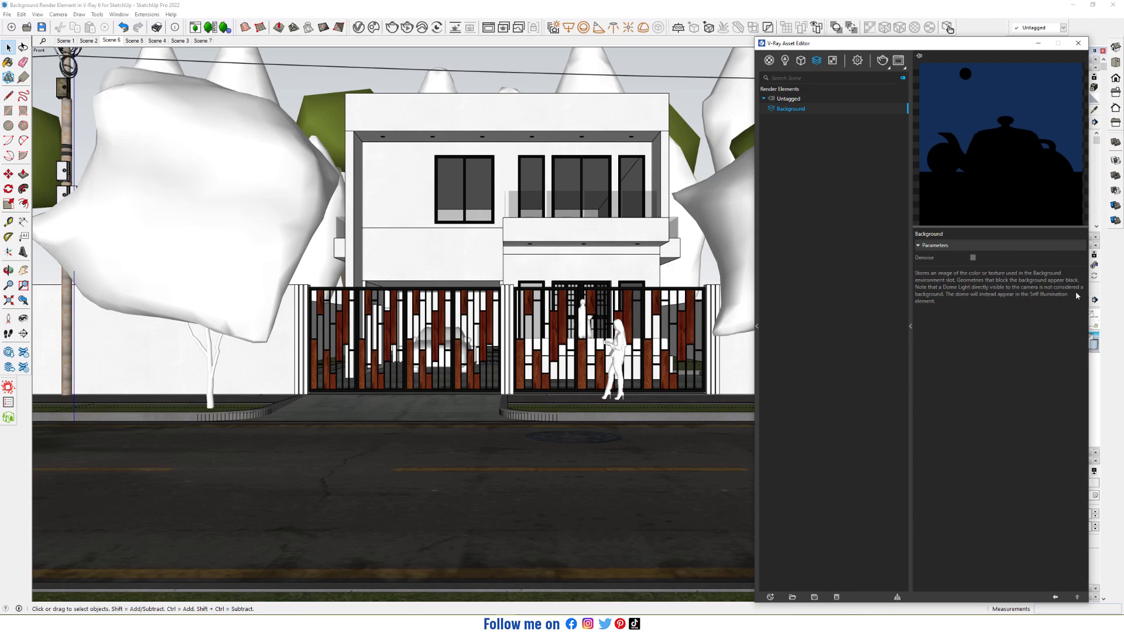
pyautogui.moveTo(1009, 306)
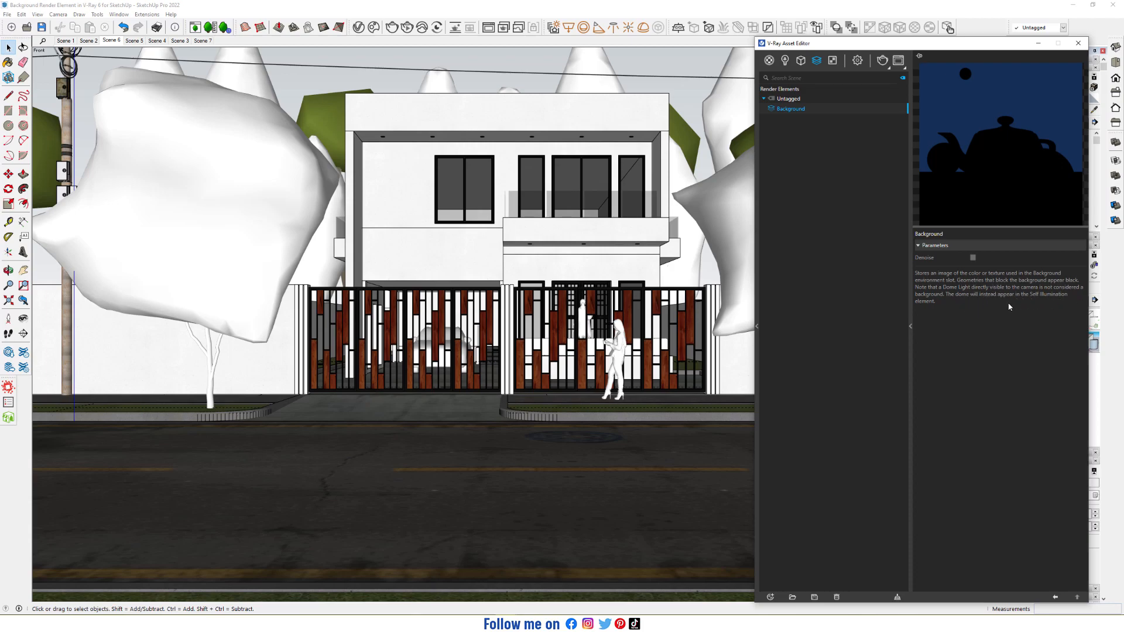
pyautogui.moveTo(955, 310)
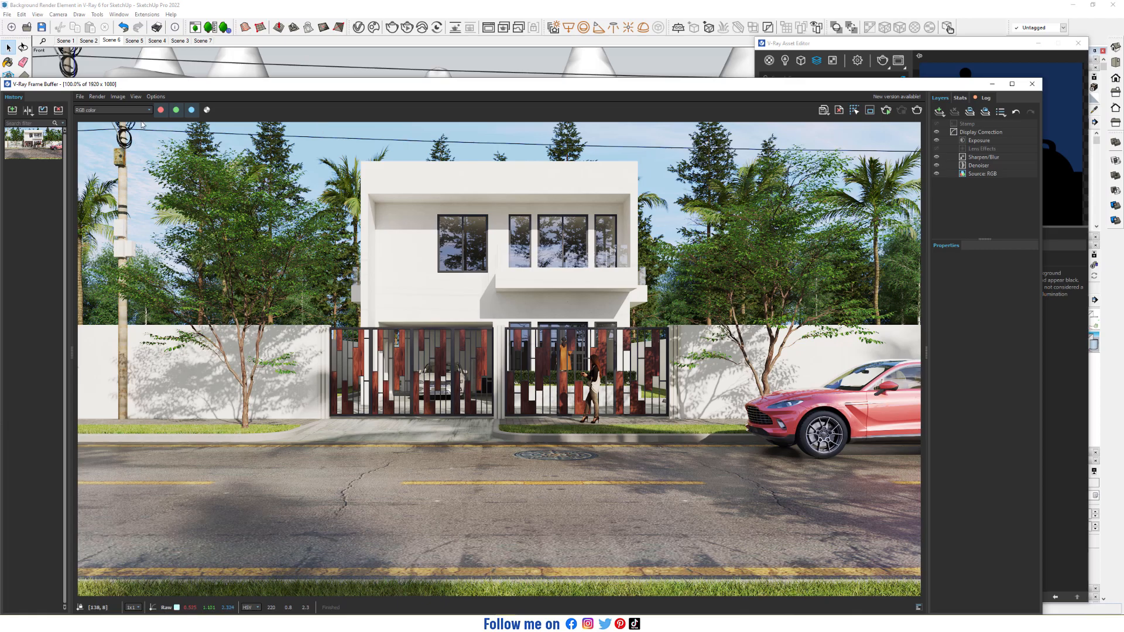
# - Switch the Frame Buffer display to the Background channel
pyautogui.click(111, 109)
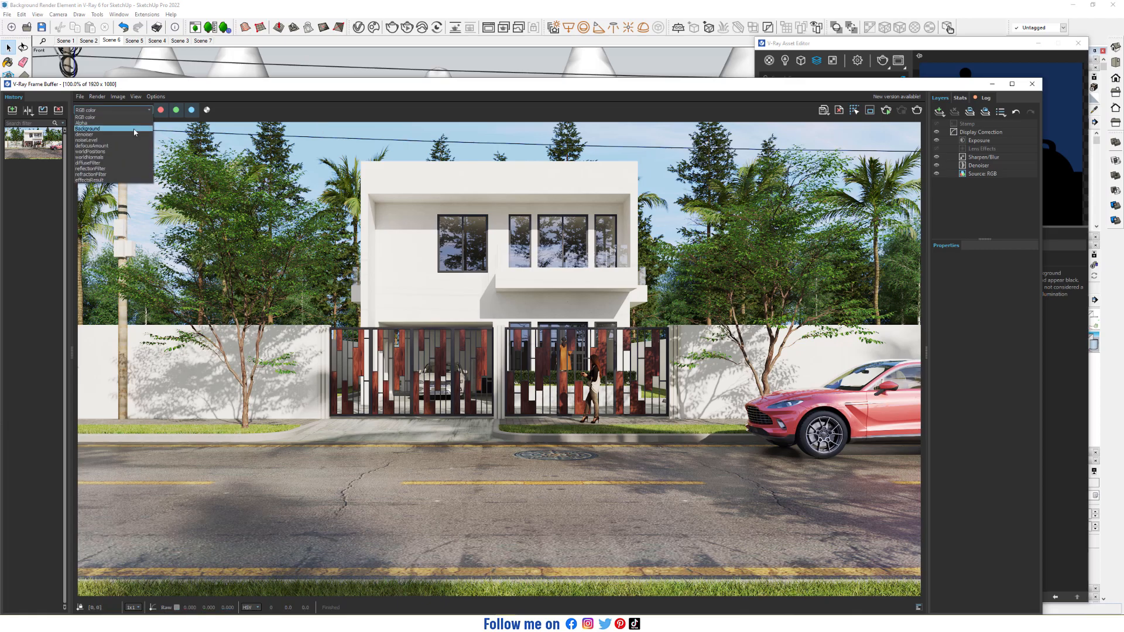
pyautogui.click(87, 128)
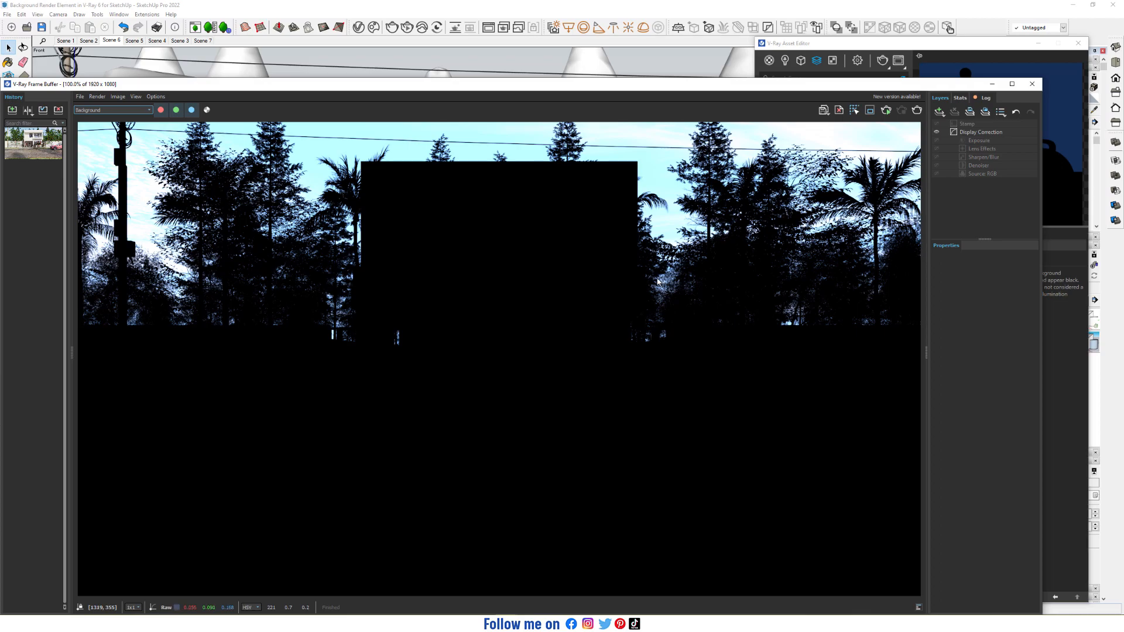
pyautogui.moveTo(830, 150)
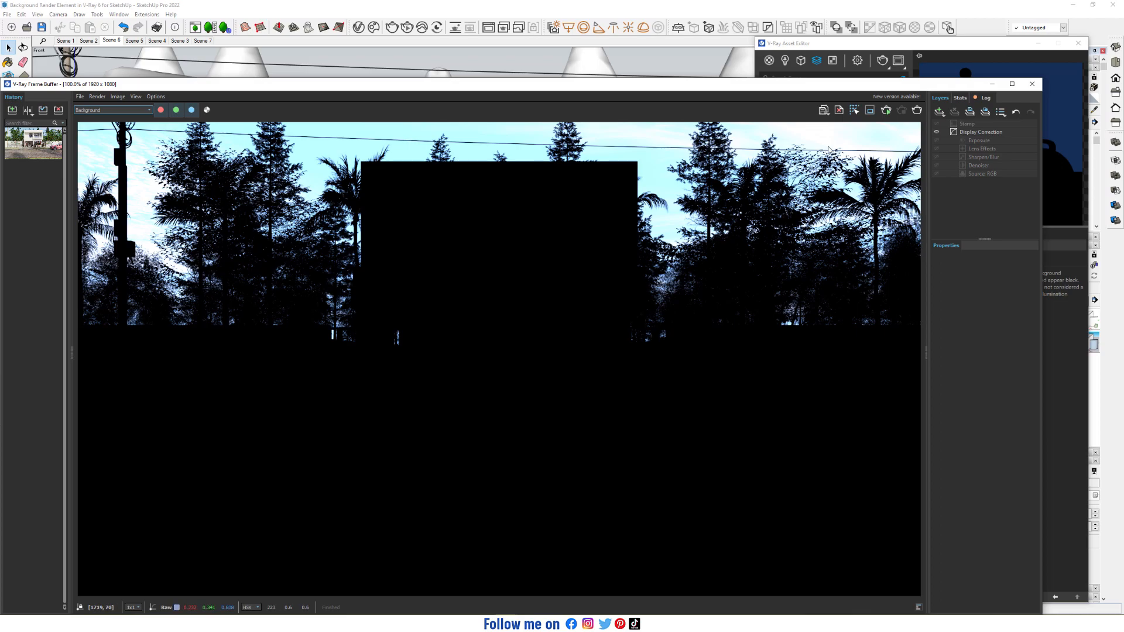
pyautogui.moveTo(823, 110)
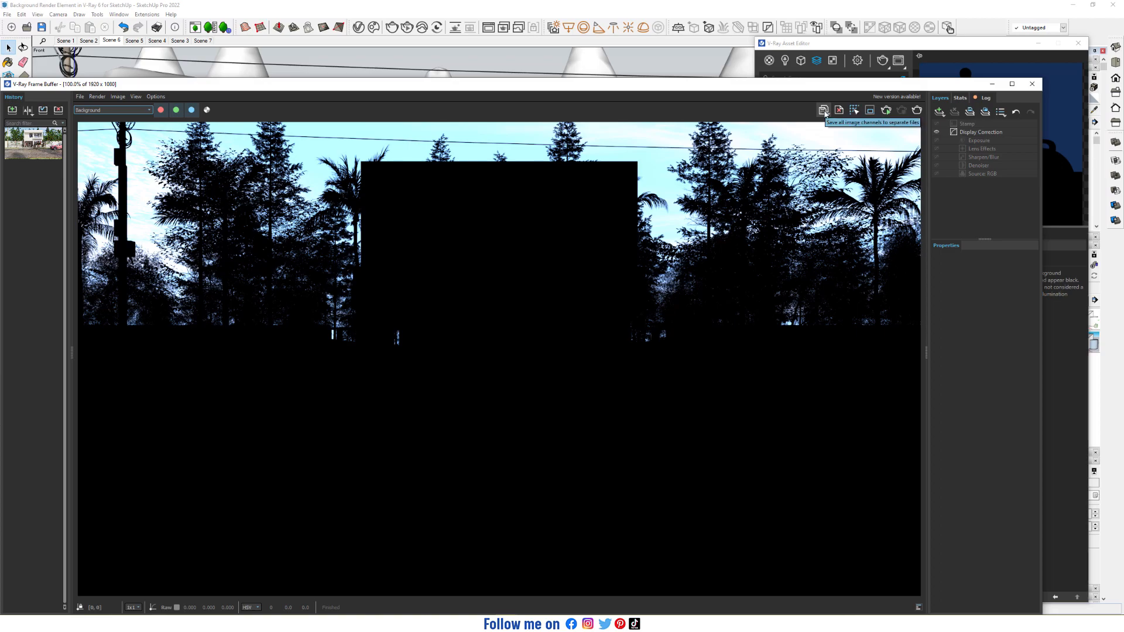
# - Save every render channel as separate Targa (.tga) files named '01'
pyautogui.click(823, 110)
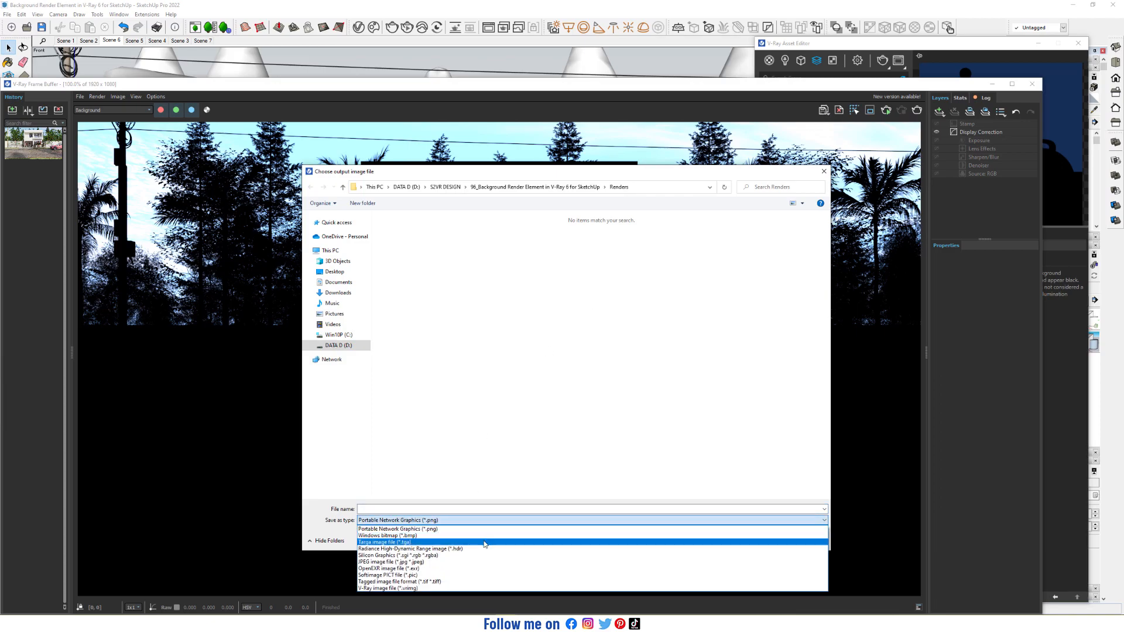
pyautogui.click(383, 542)
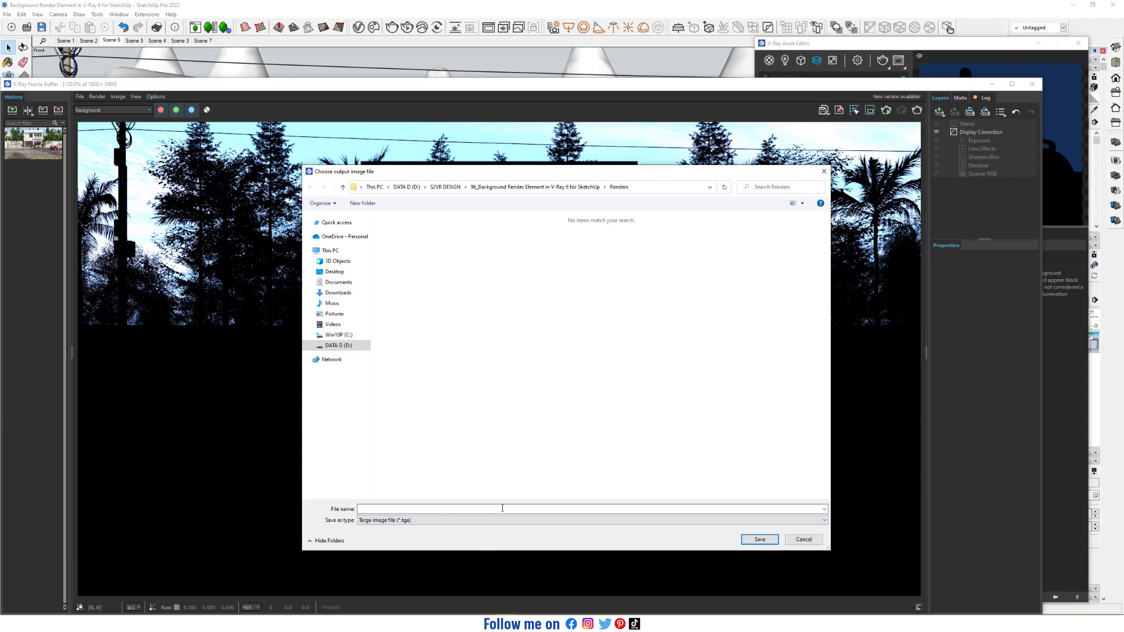
pyautogui.write('01')
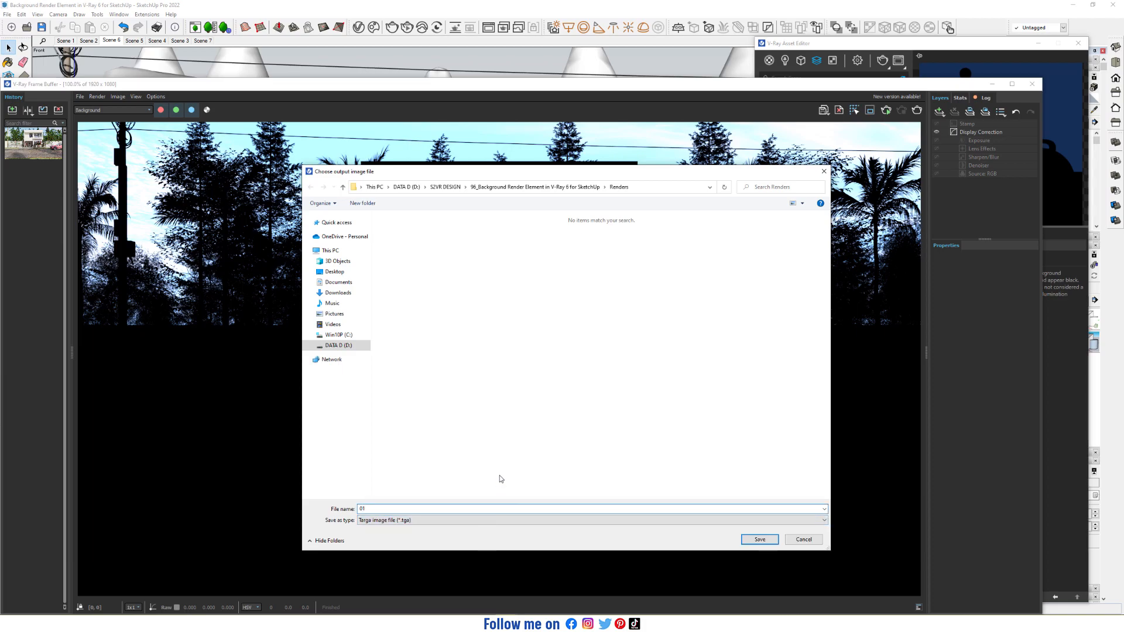
pyautogui.click(759, 539)
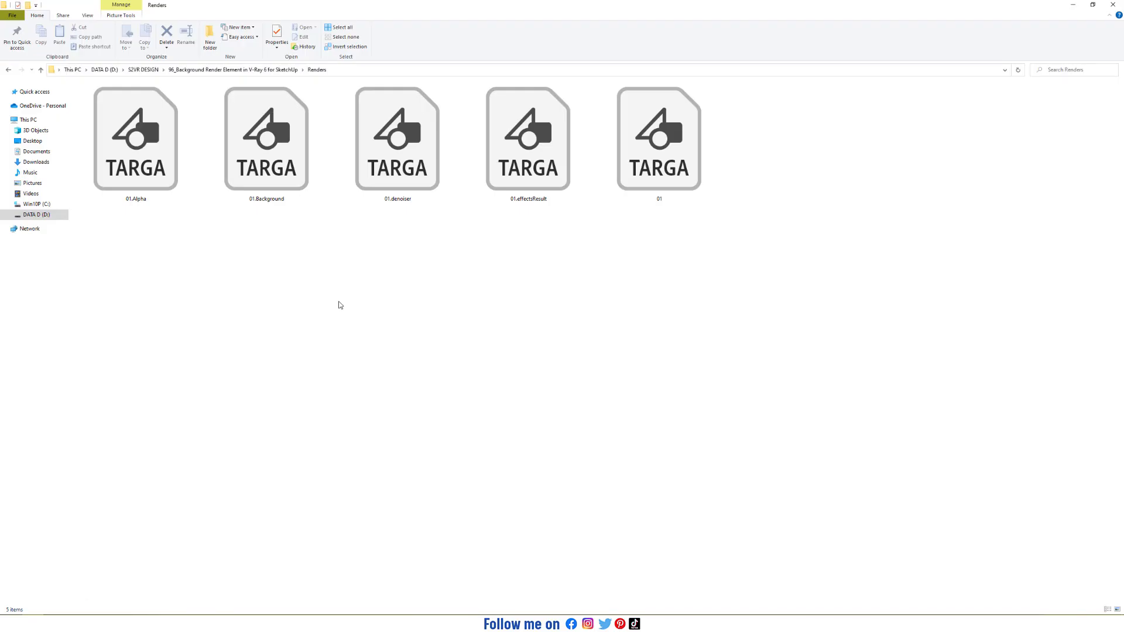
# - Open 01.effectsResult from the Renders folder in File Explorer
pyautogui.click(527, 141)
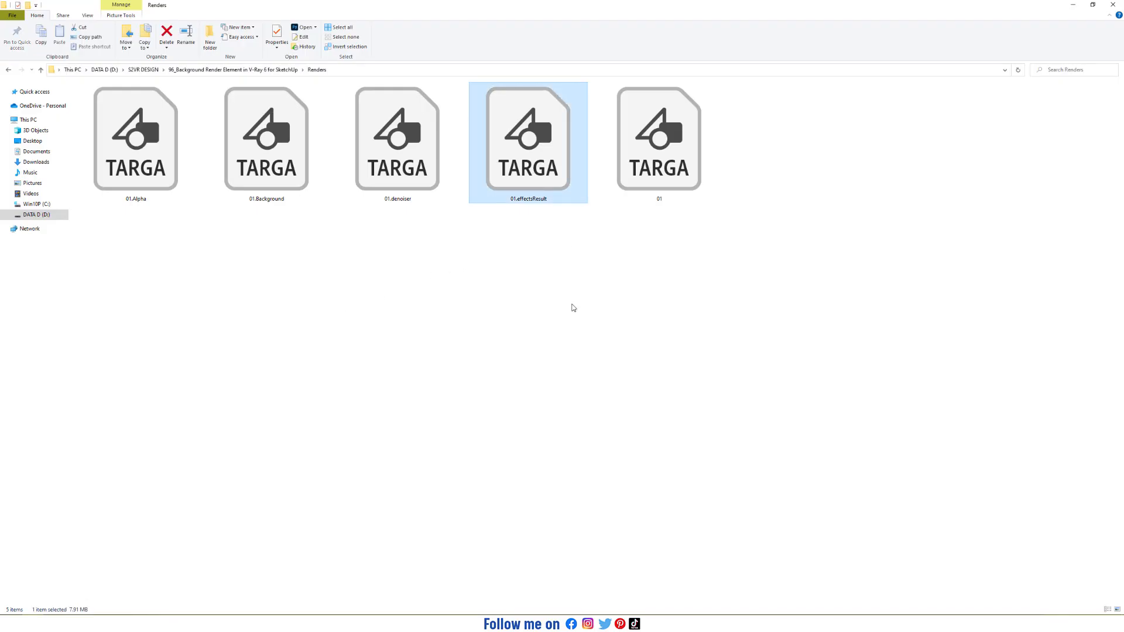
pyautogui.doubleClick(528, 140)
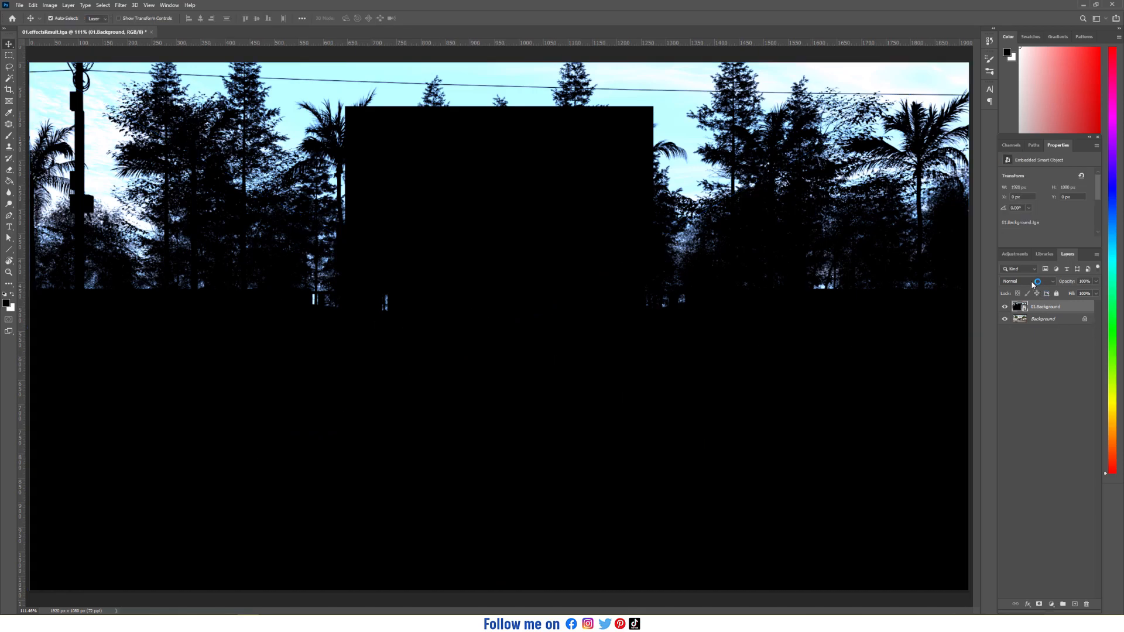
# - Set the 01.Background layer's blend mode to Screen
pyautogui.click(1025, 281)
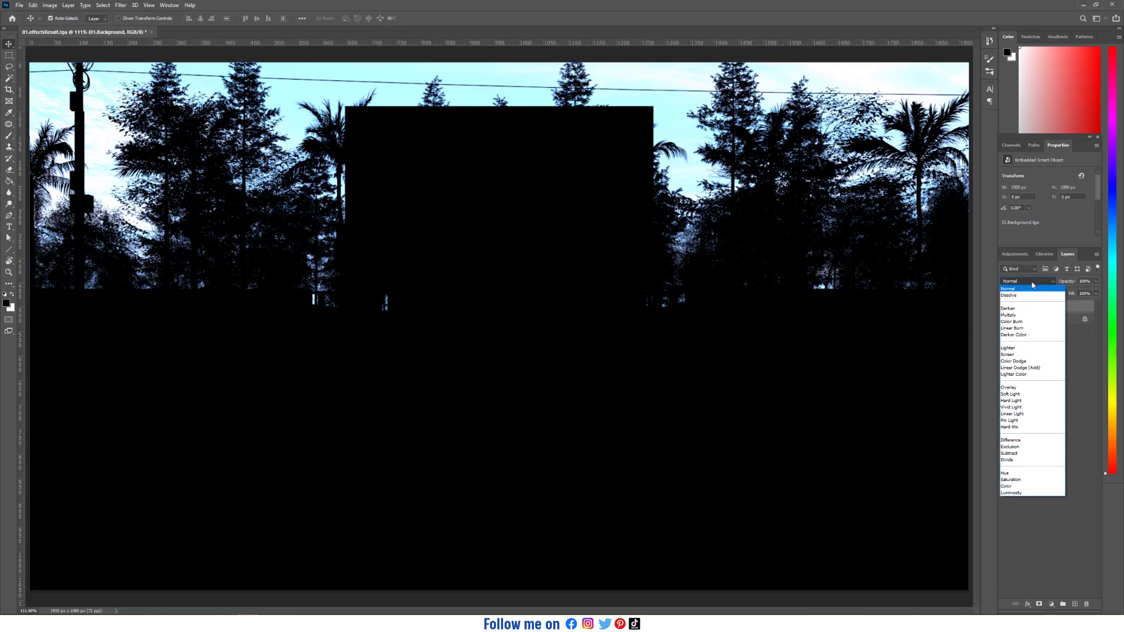
pyautogui.click(1007, 354)
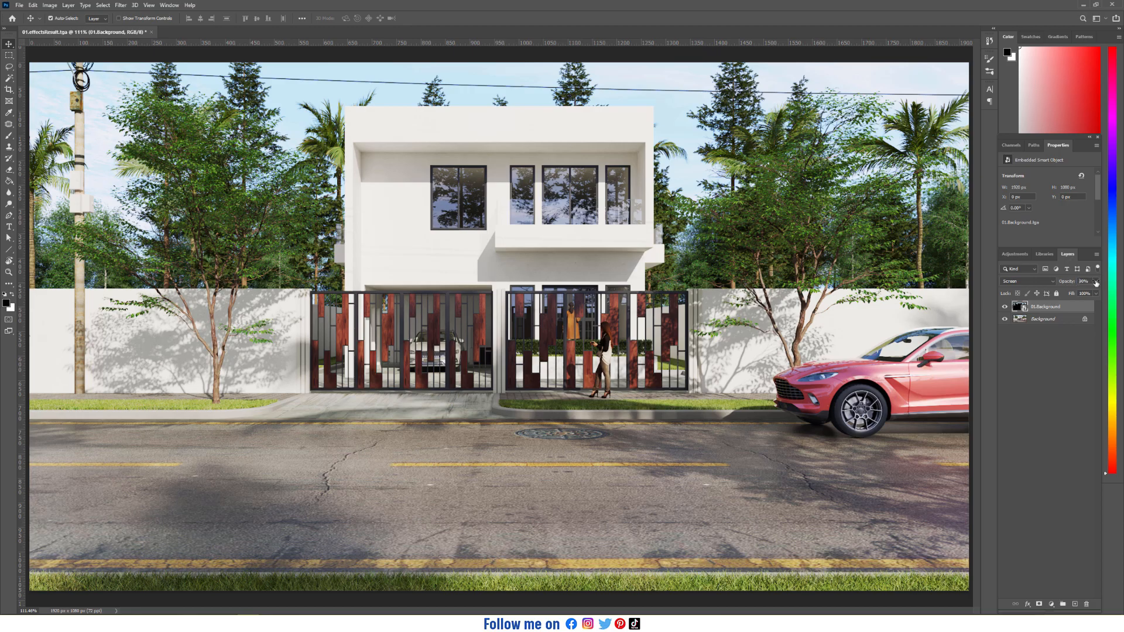
pyautogui.click(1087, 281)
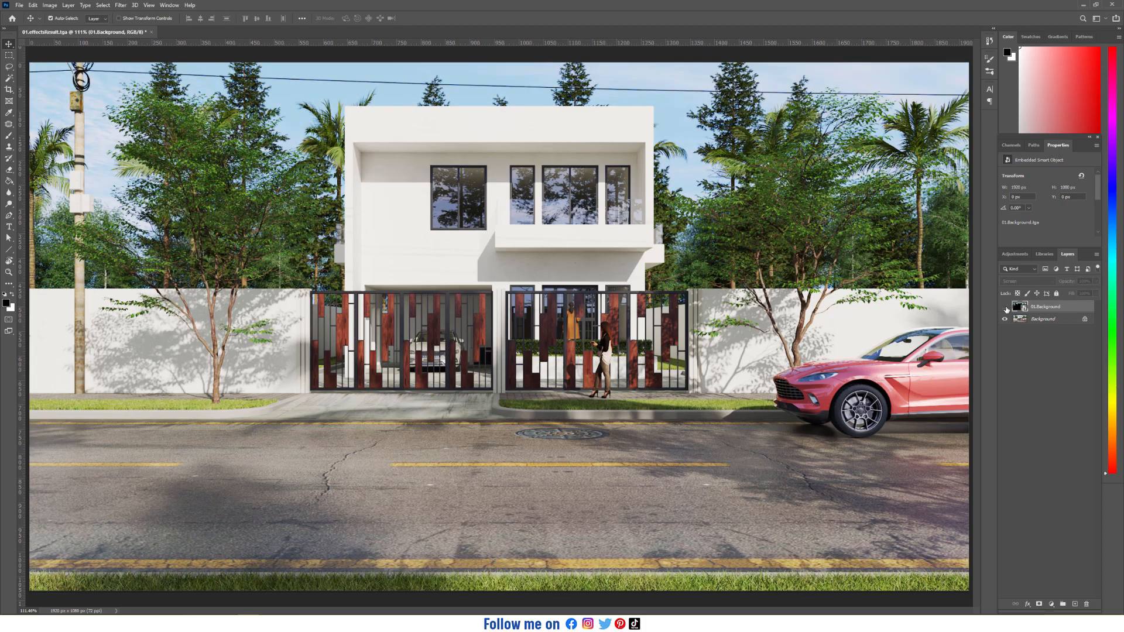
pyautogui.click(1004, 319)
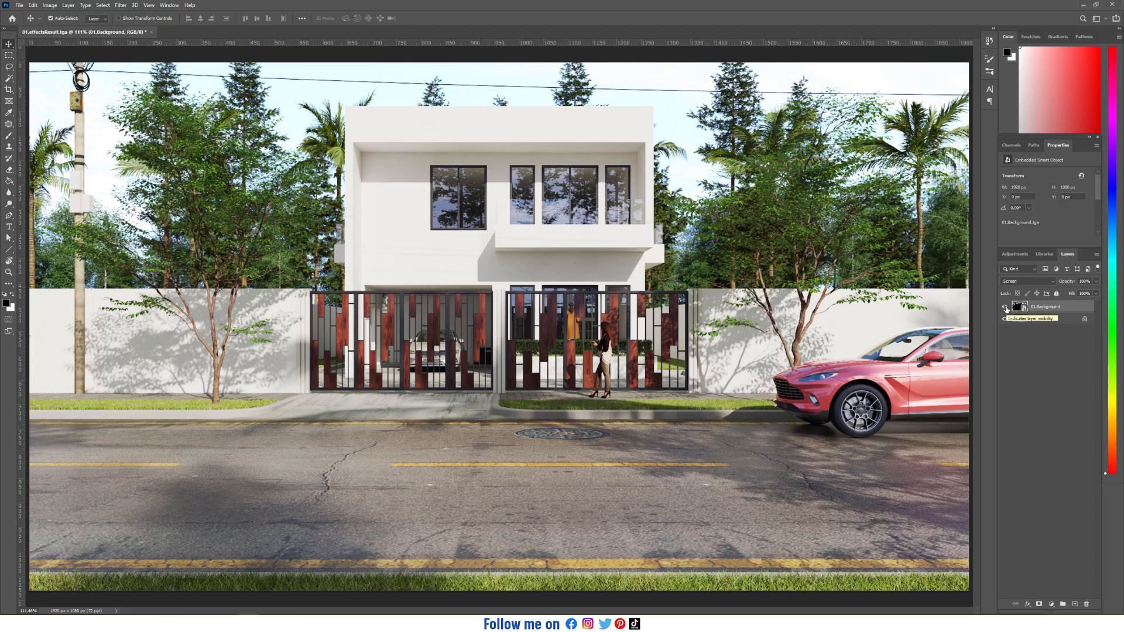
pyautogui.click(1004, 319)
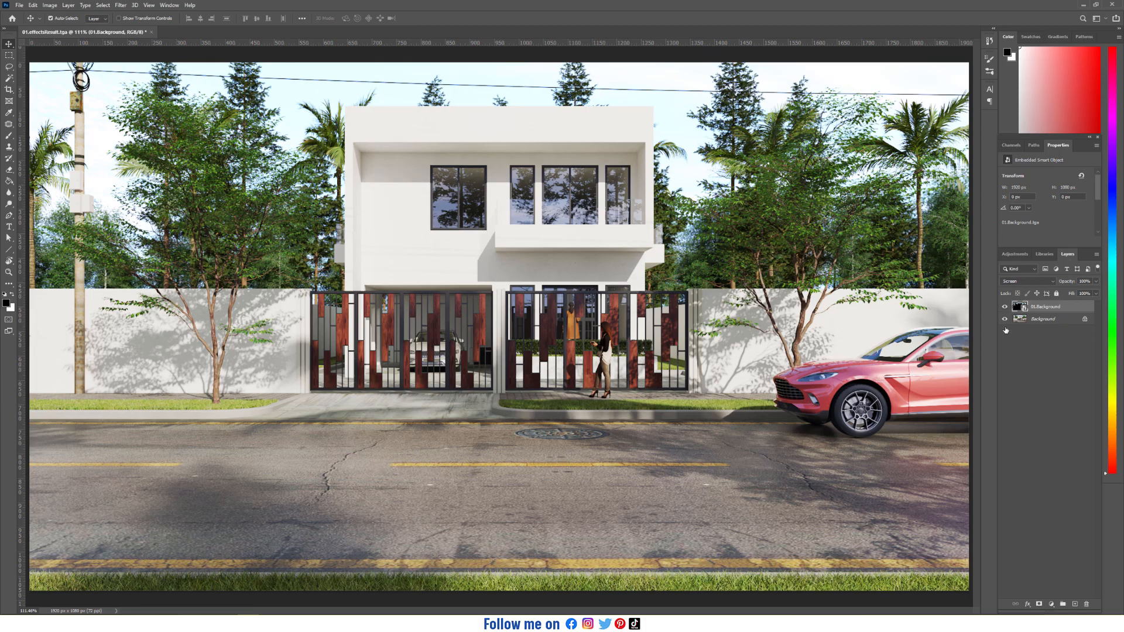